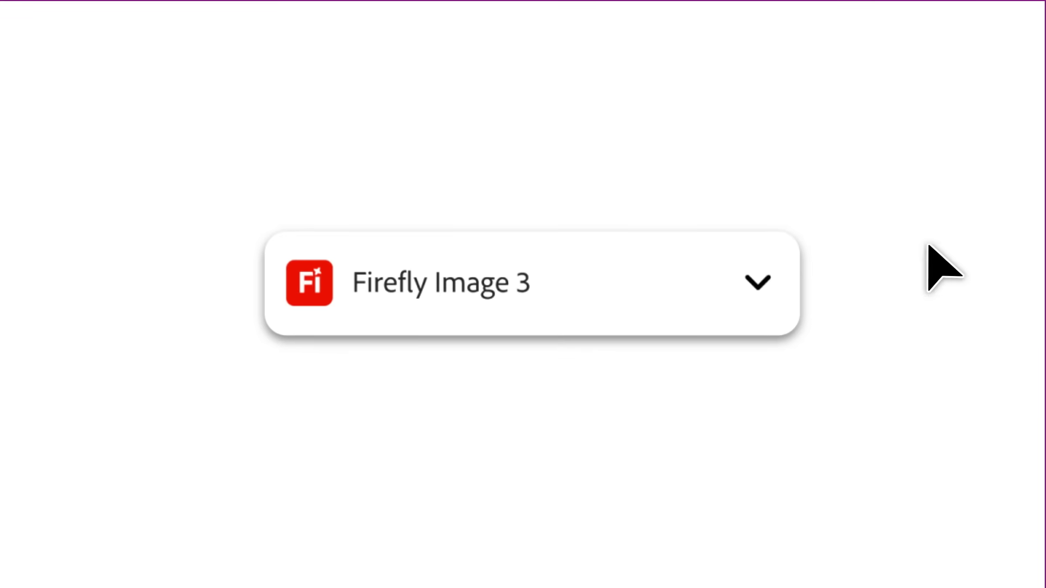
Change the generation model from Firefly Image 3 to Firefly Image 4 Ultra via the model list
click(530, 282)
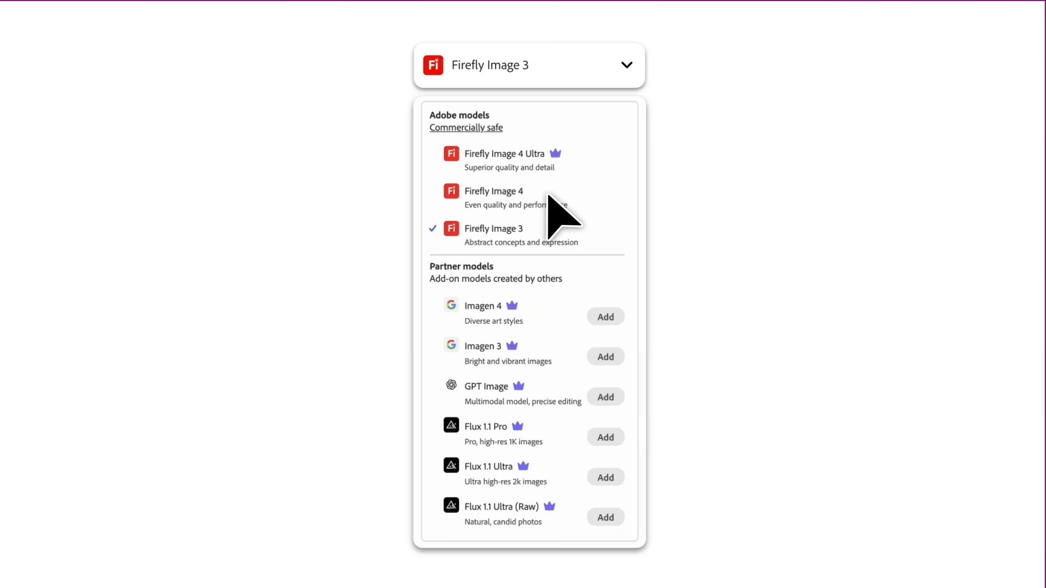
click(494, 191)
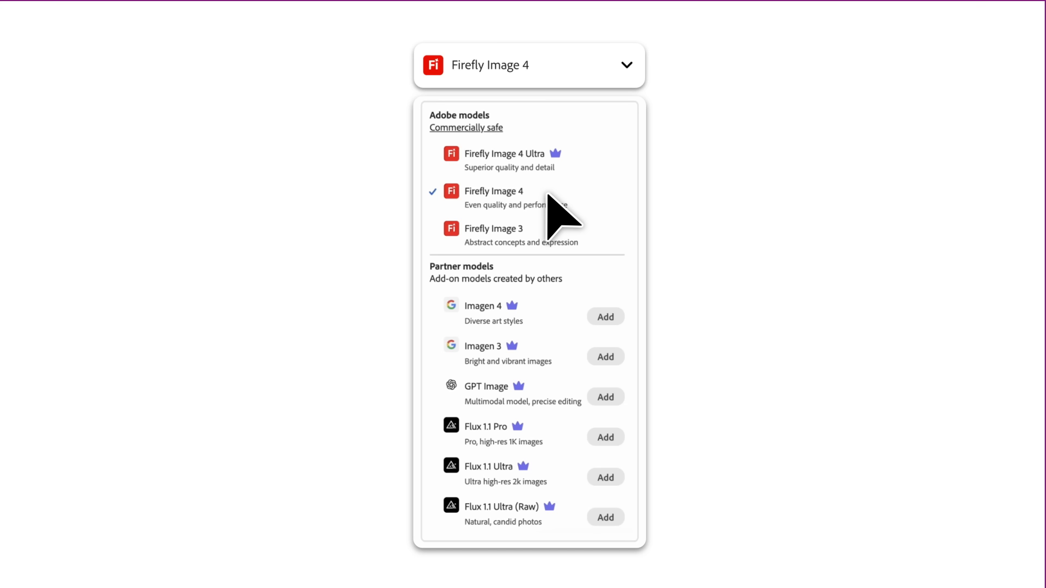
click(503, 153)
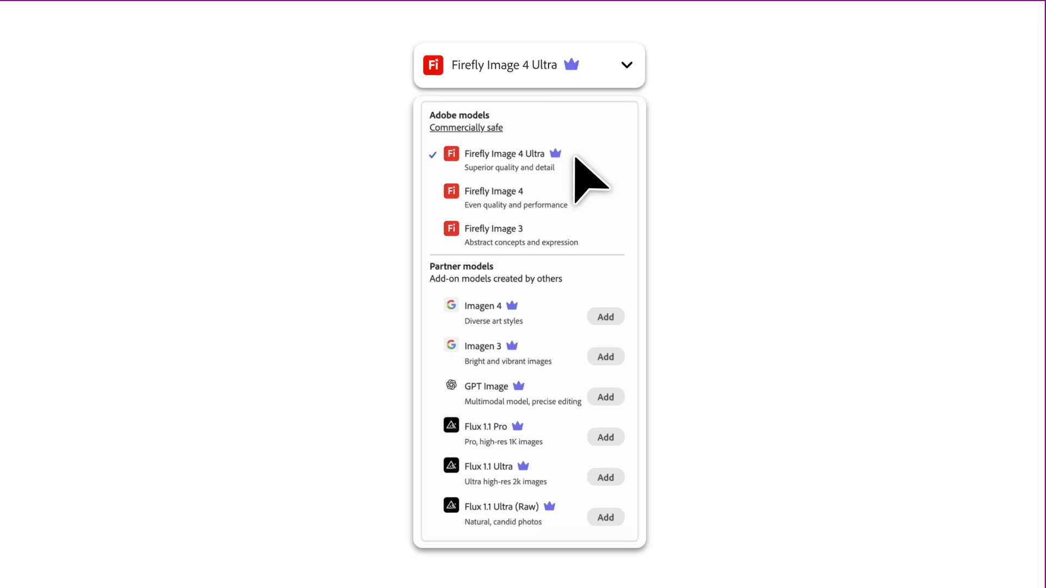